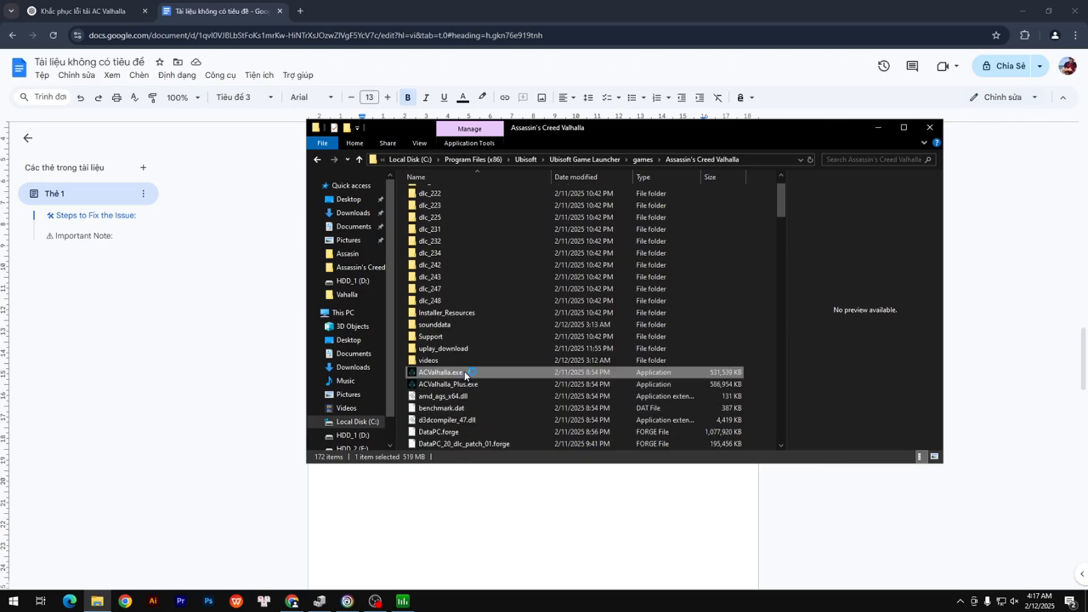
- Append '(if you are using it)' after 'etc.' at the end of Step 1
double_click(440, 373)
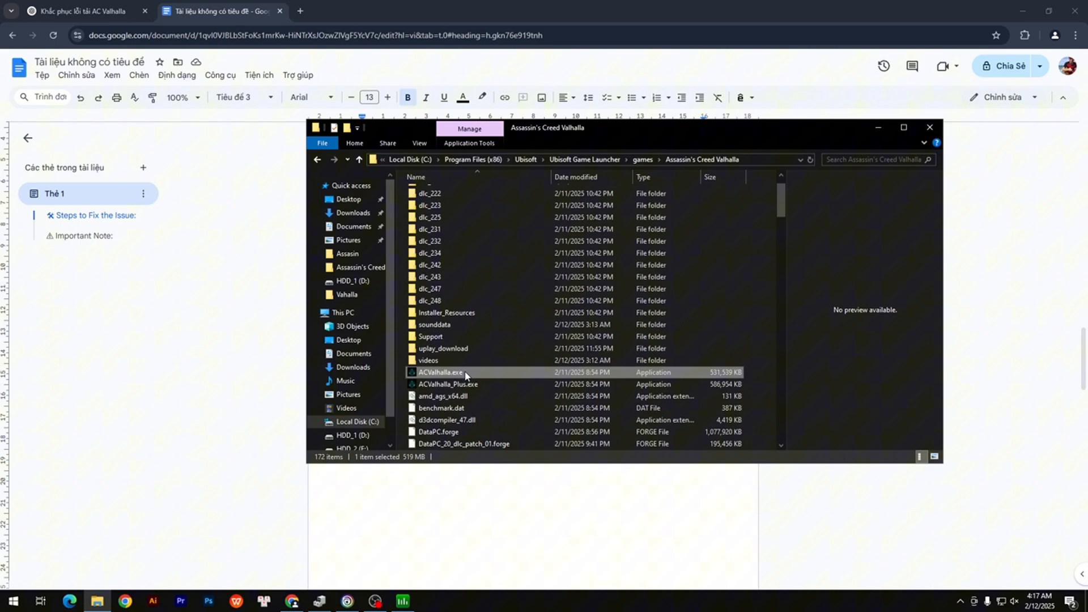
double_click(440, 373)
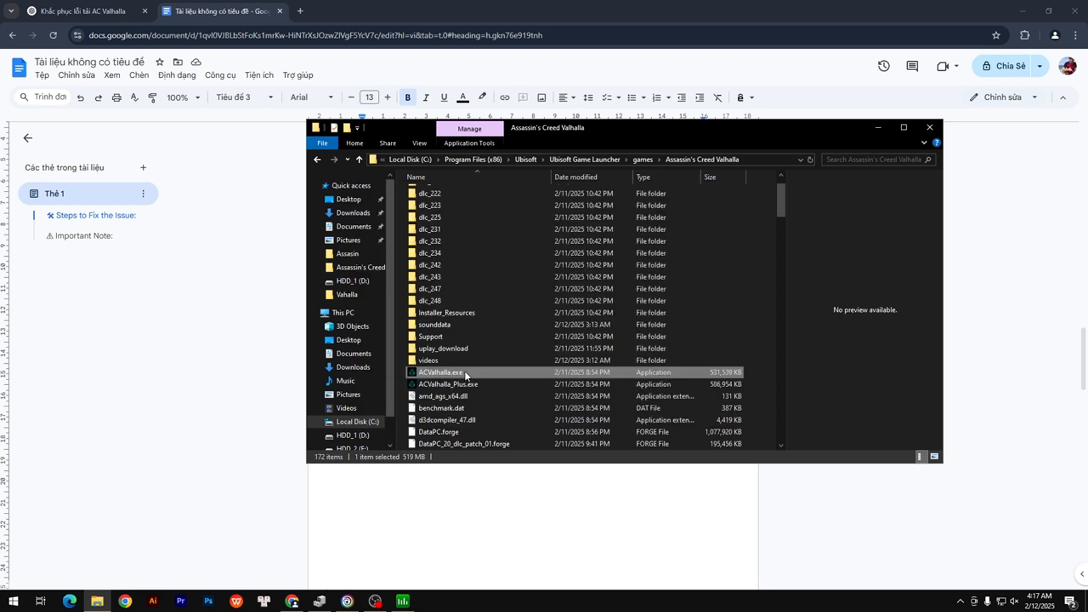
double_click(441, 373)
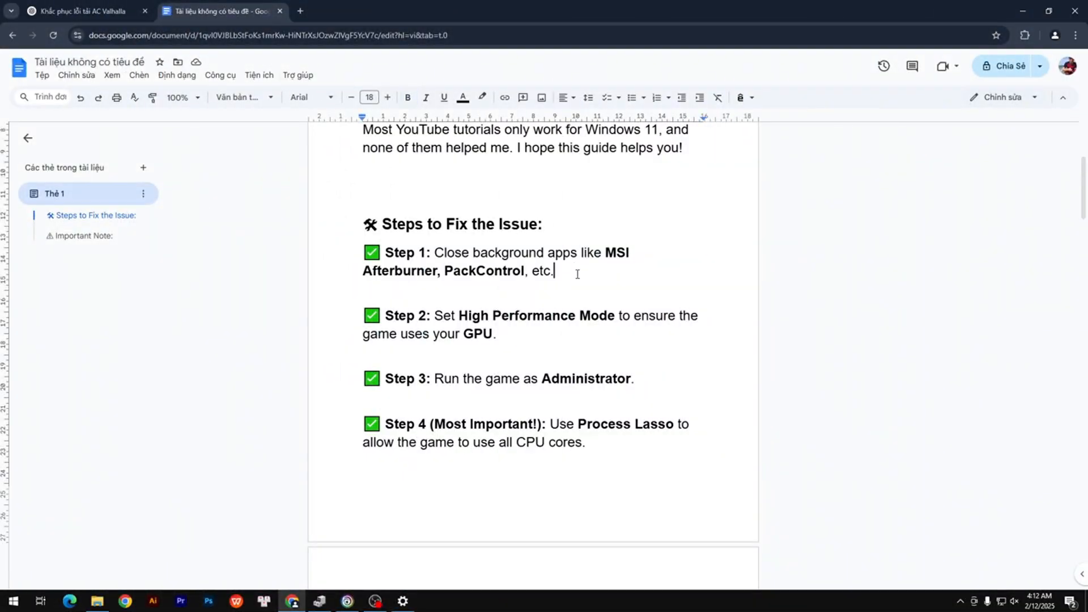
text(()
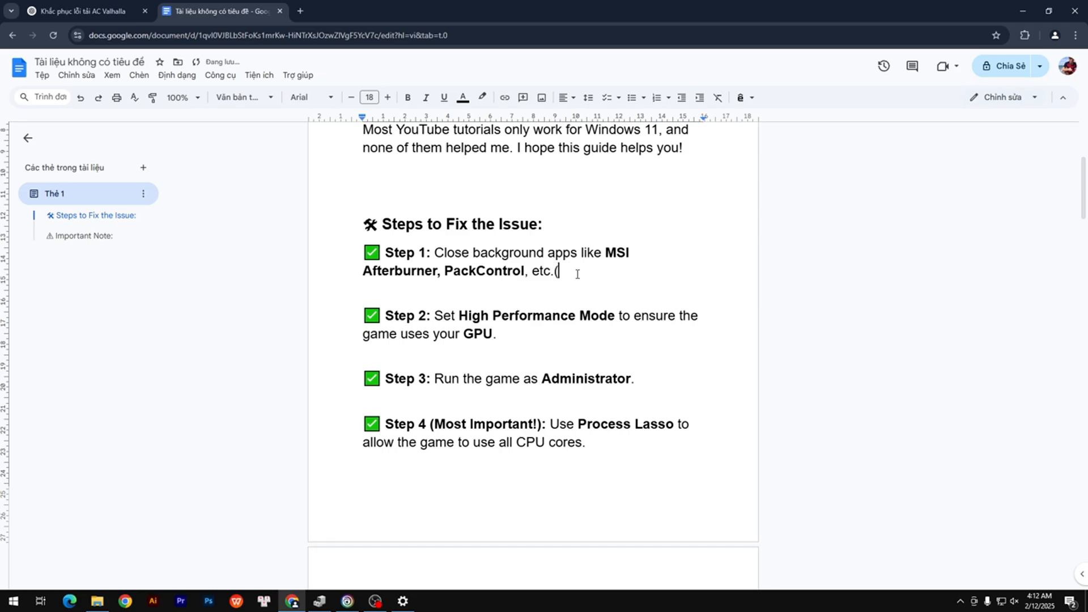
text(if you)
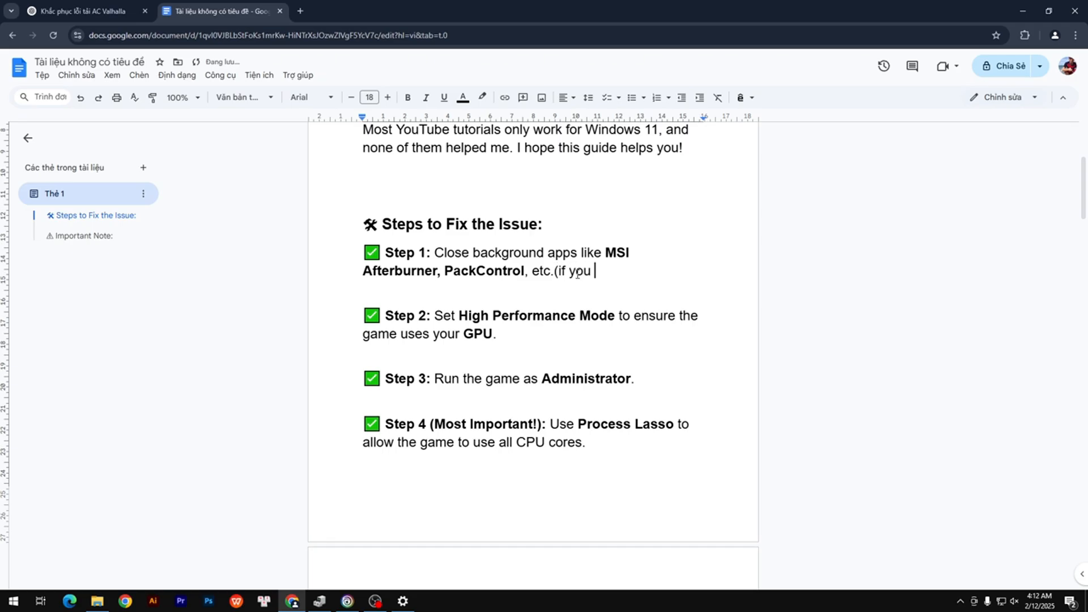
text(are using it)
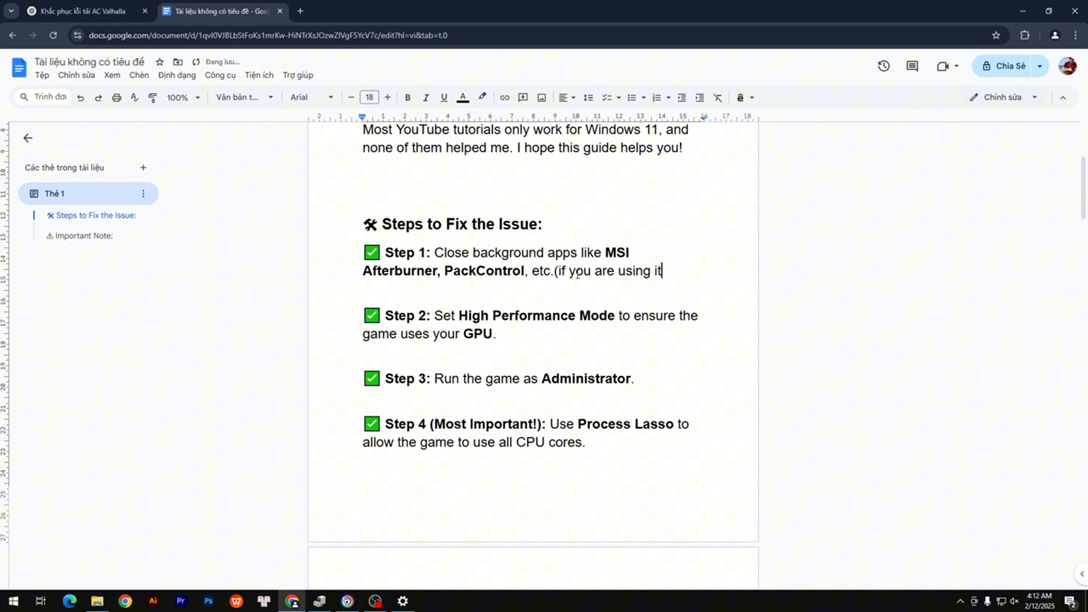
text())
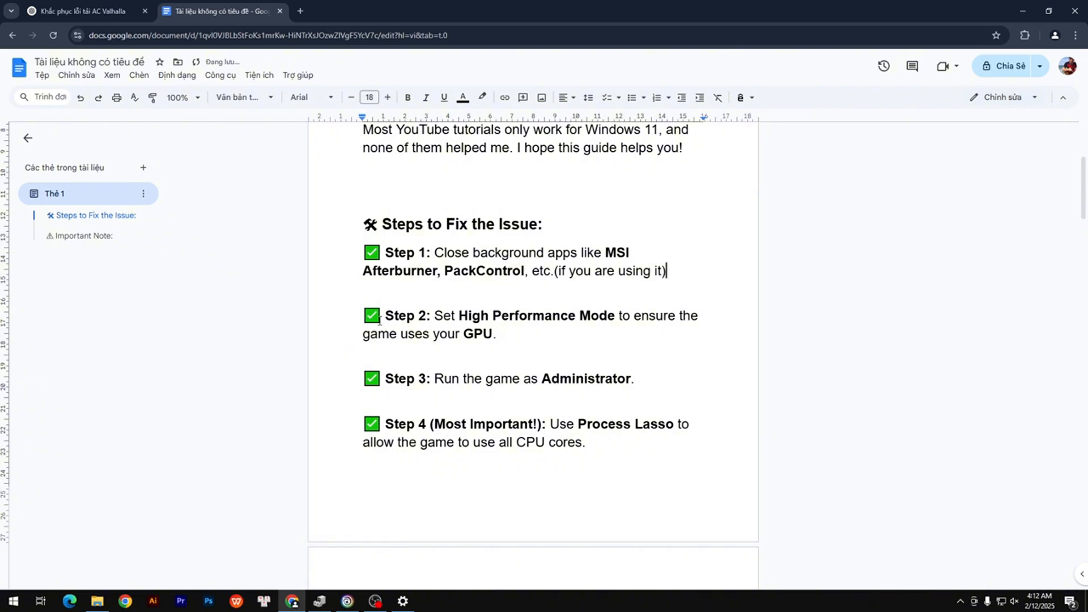
- Type 'graphi' in the guide, then view ACValhalla.exe's compatibility settings
text(graphi)
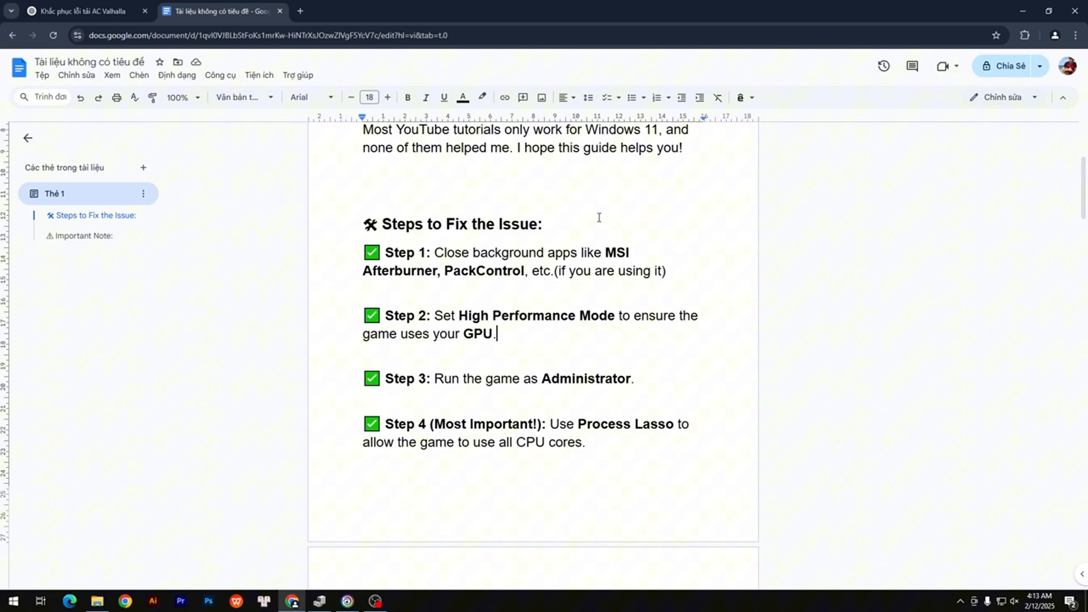
click(97, 601)
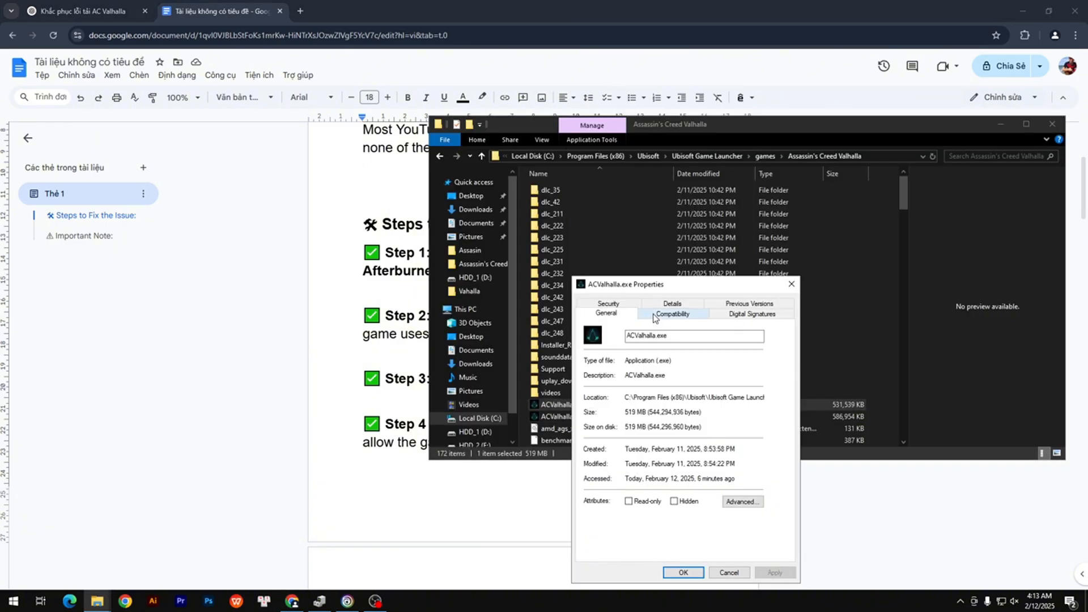
click(671, 313)
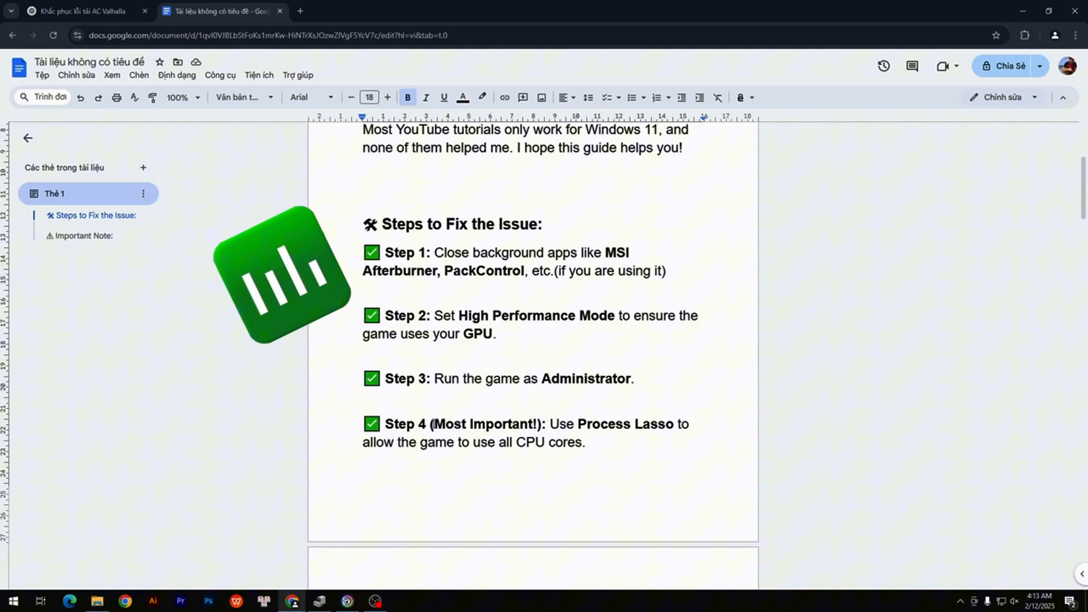
double_click(479, 424)
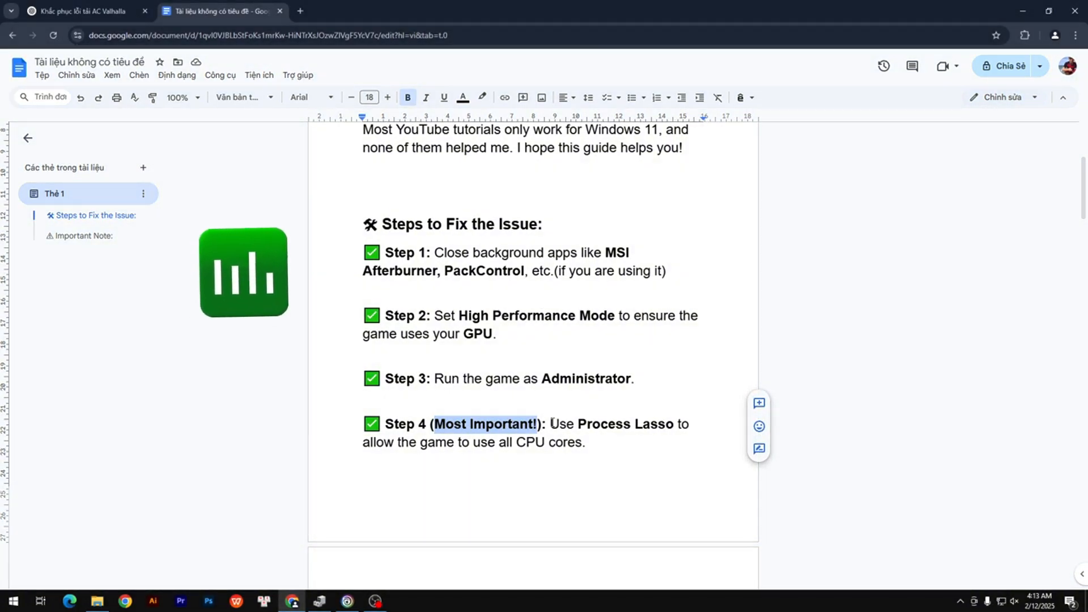
scroll(down, 3)
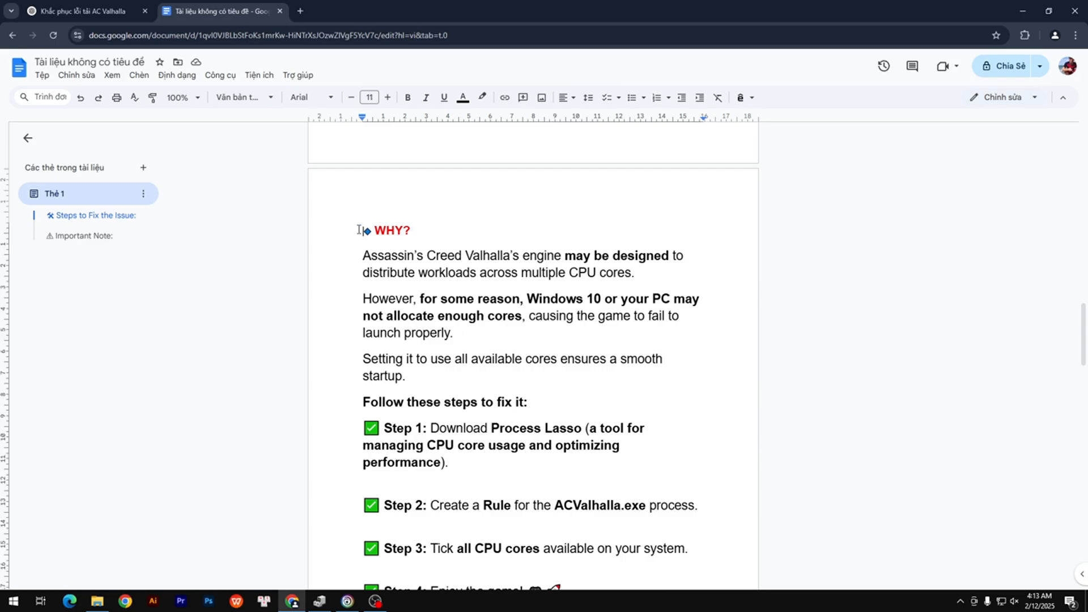
drag(358, 229, 597, 362)
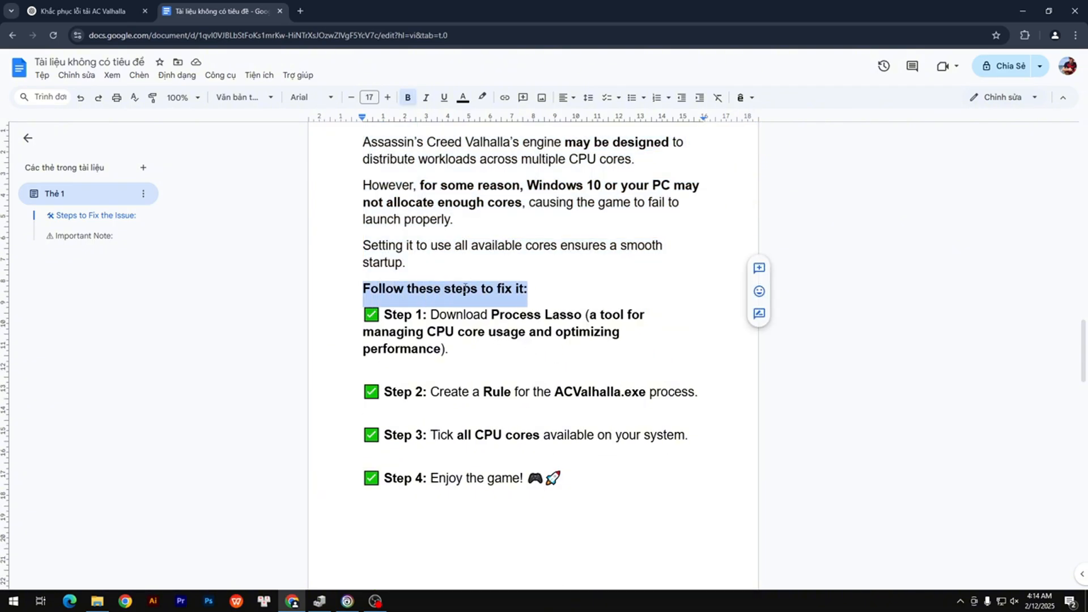
scroll(down, 3)
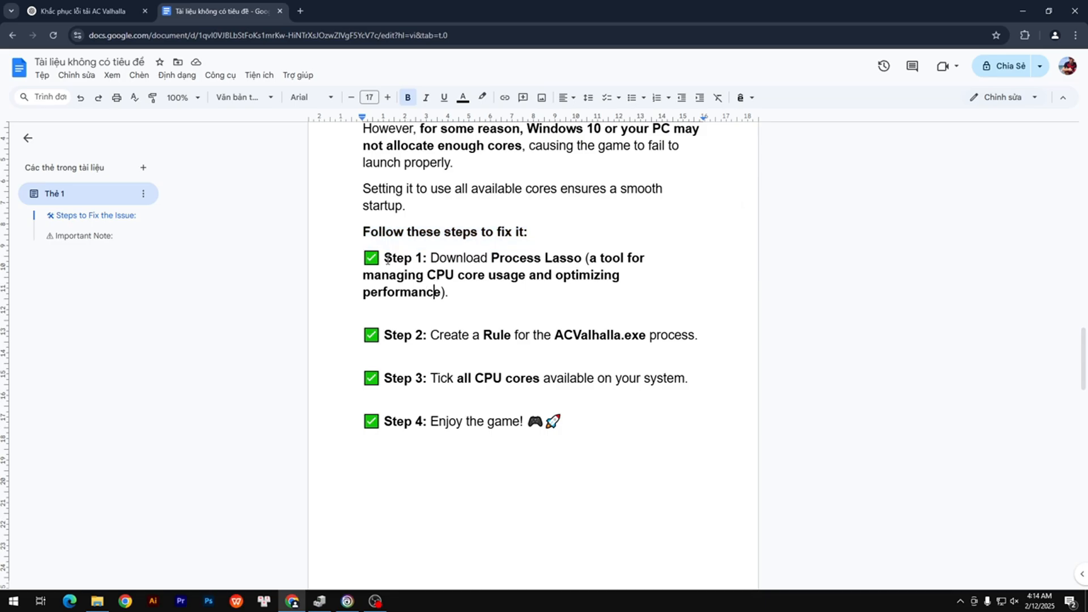
- Launch Process Lasso via a 'process lasso' Start search, then double-click ACValhalla.exe
text(process lasso)
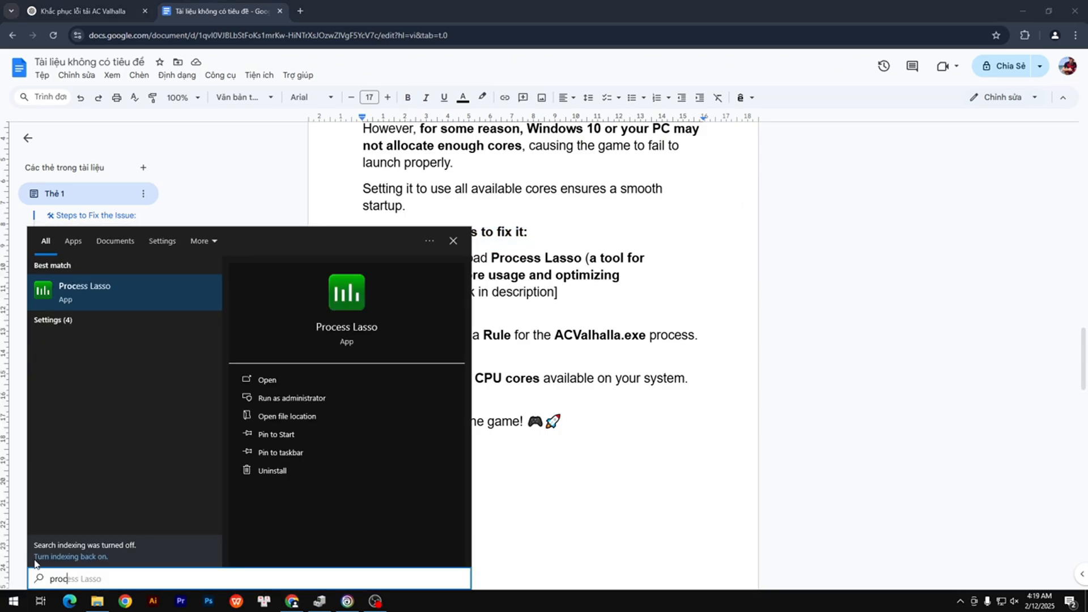
text(process lasso)
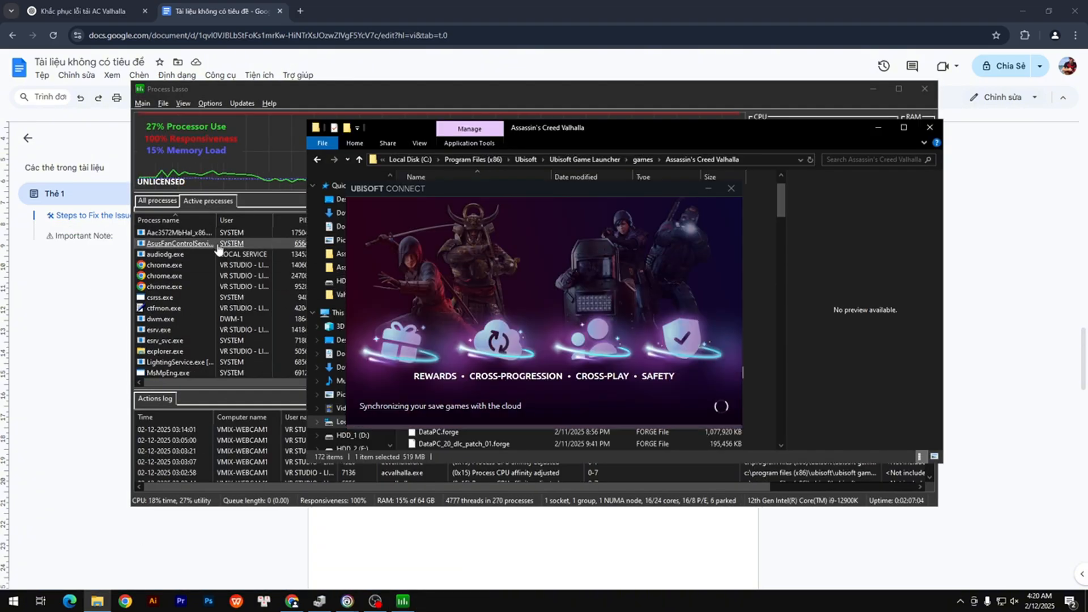
click(730, 188)
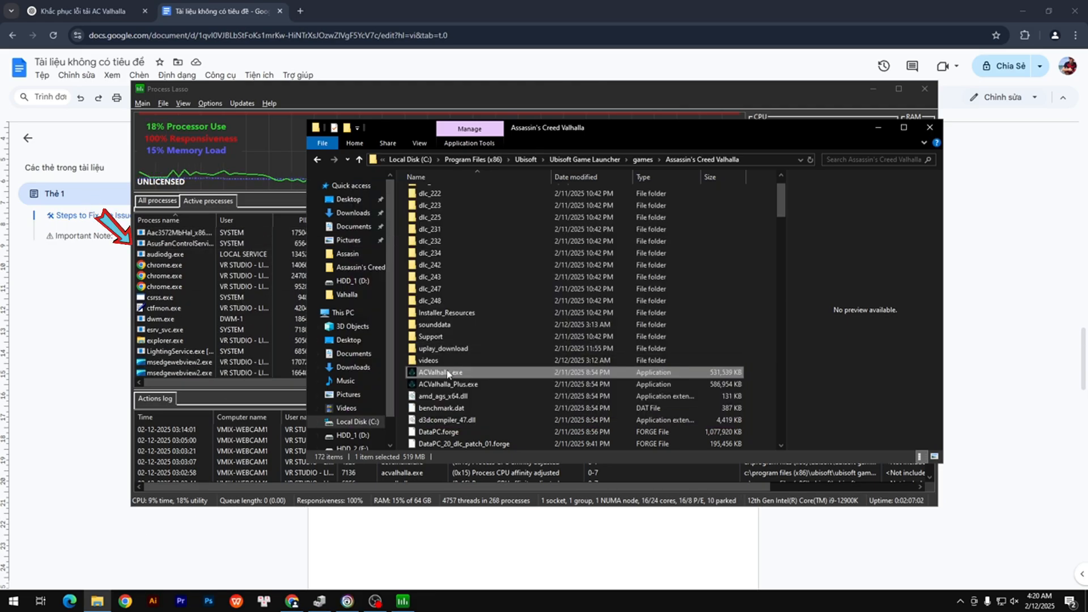
double_click(446, 373)
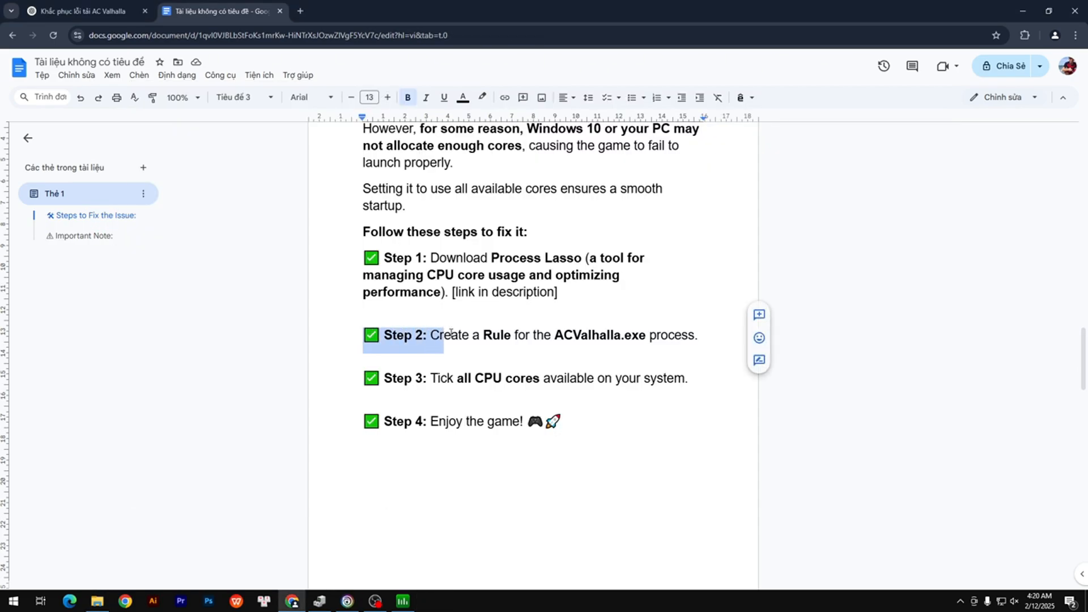
drag(432, 335, 696, 334)
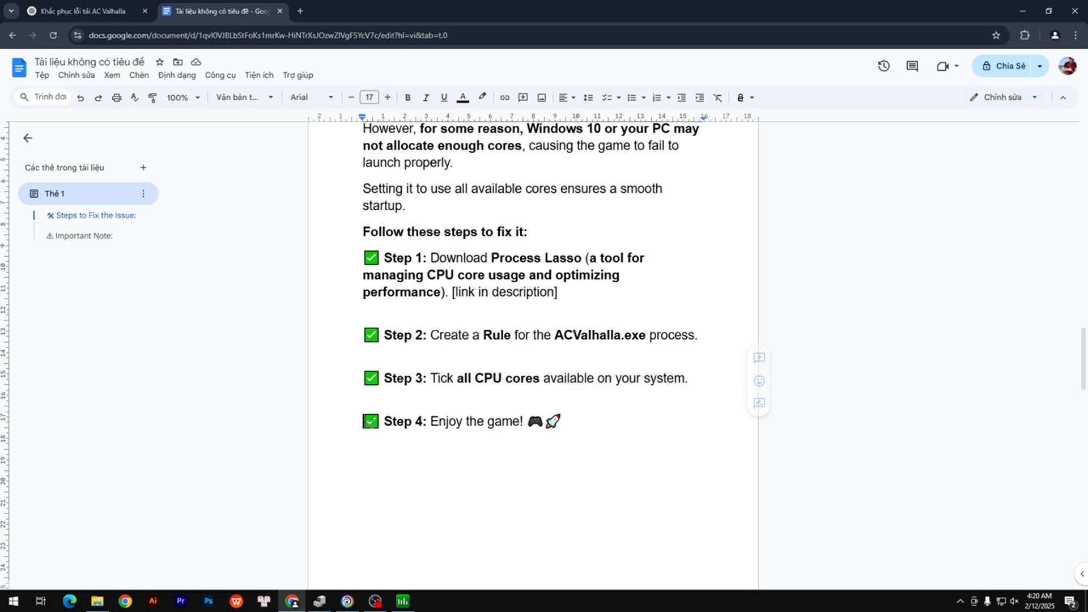
click(401, 601)
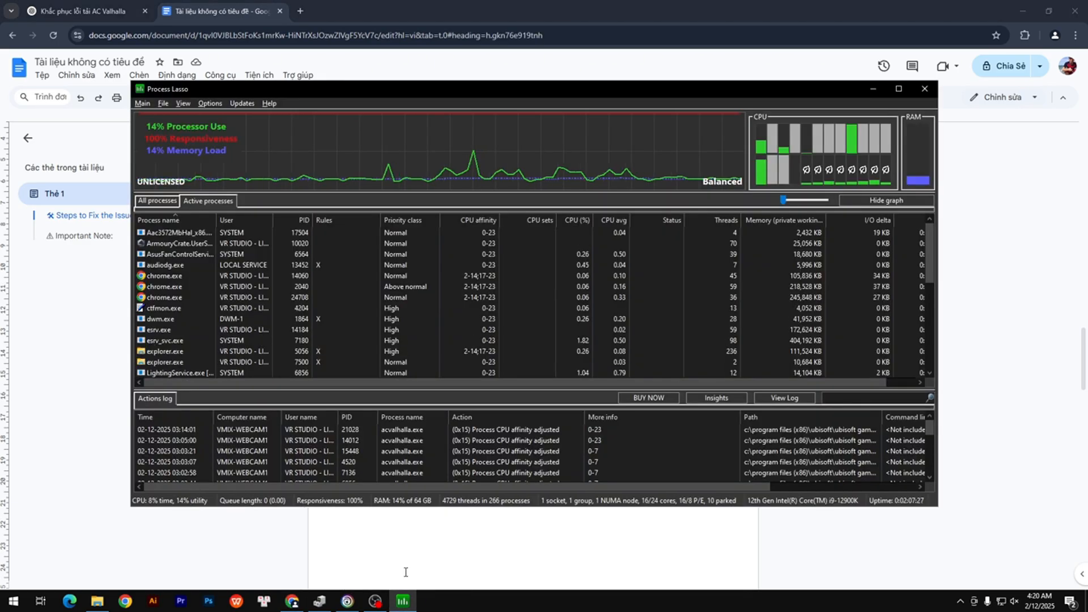
- Open Process Lasso's persistent CPU affinity rules and copy the ACValhalla.exe file name
click(210, 102)
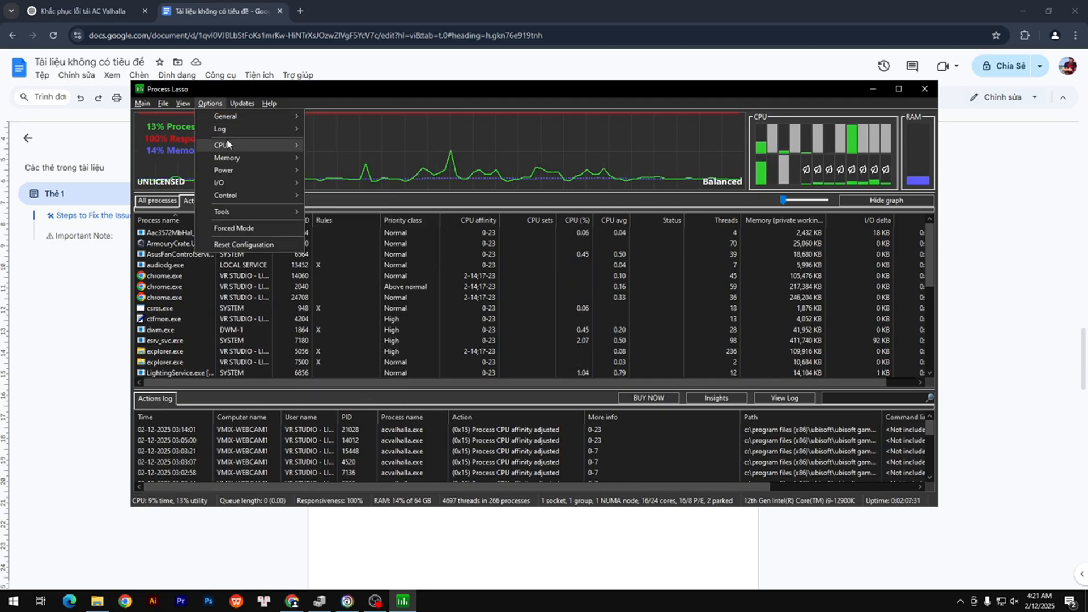
click(222, 144)
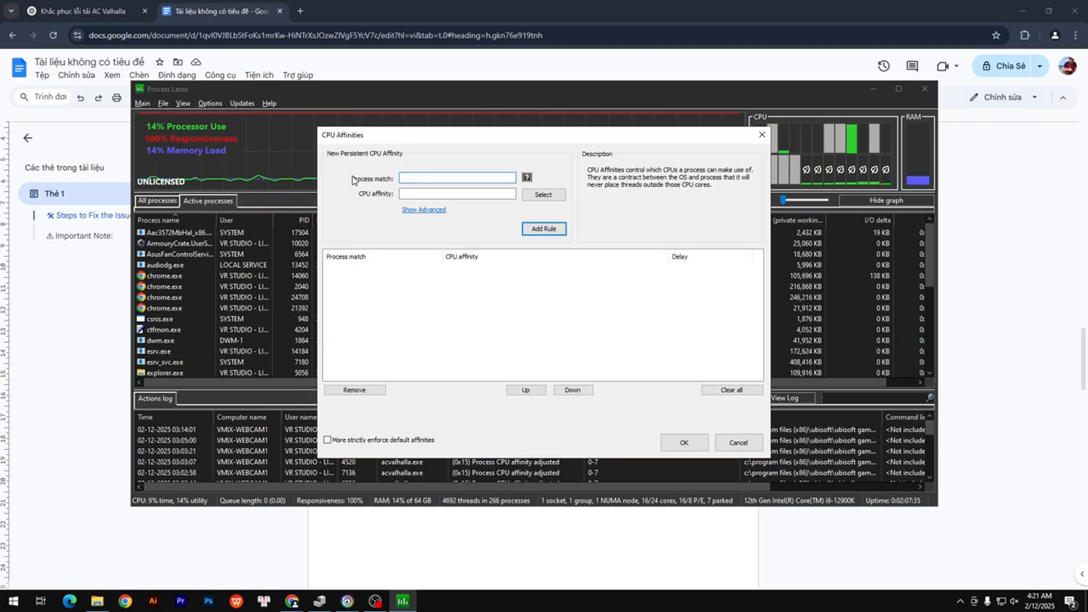
right_click(436, 373)
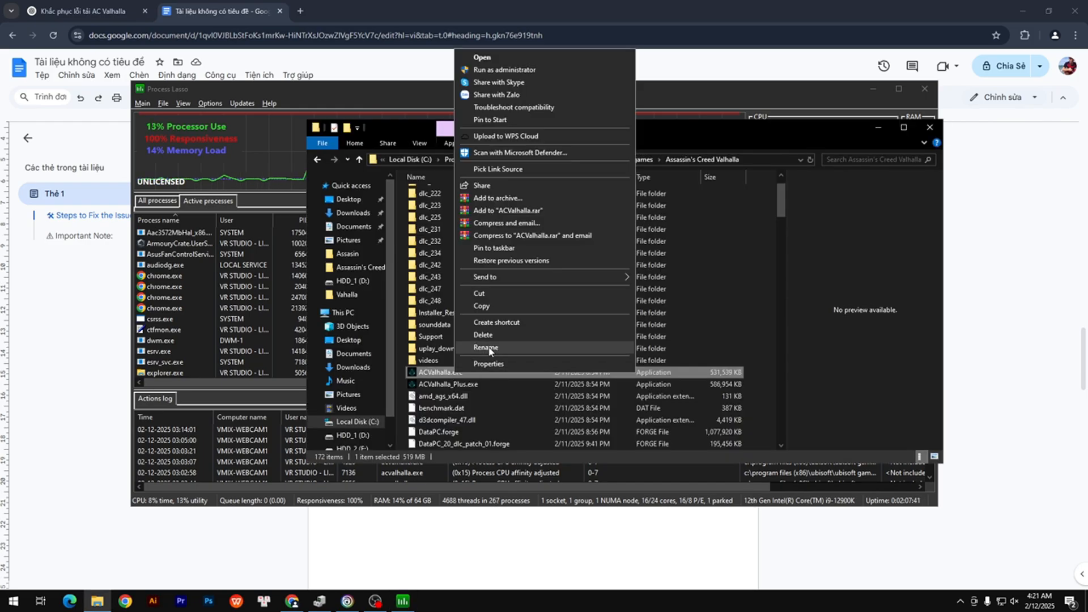
click(487, 348)
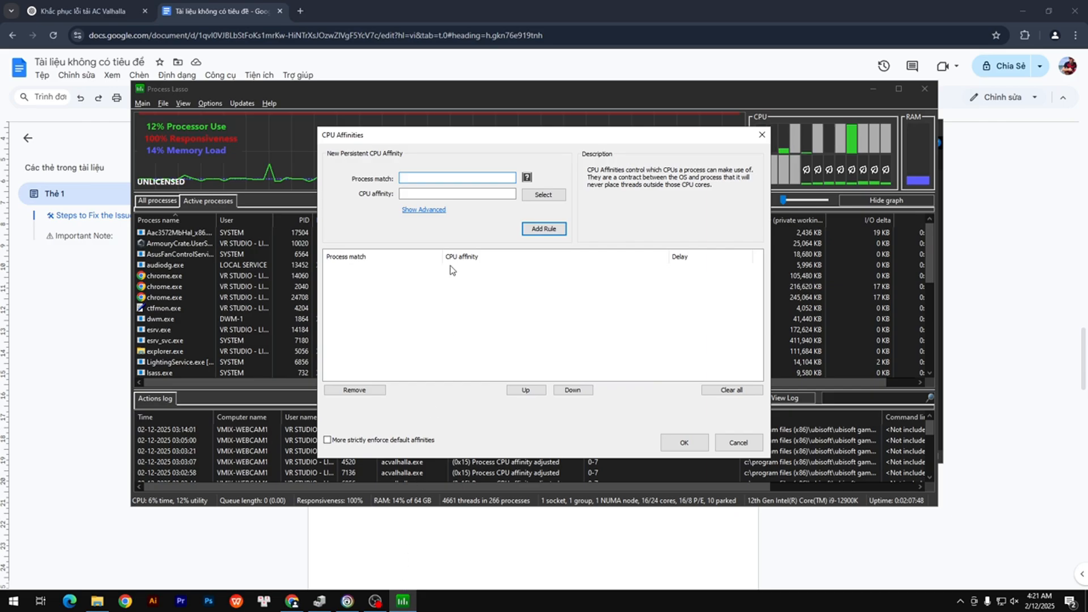
- Add an ACValhalla.exe rule allowing cores 0-23, save it, and relaunch the game
right_click(457, 178)
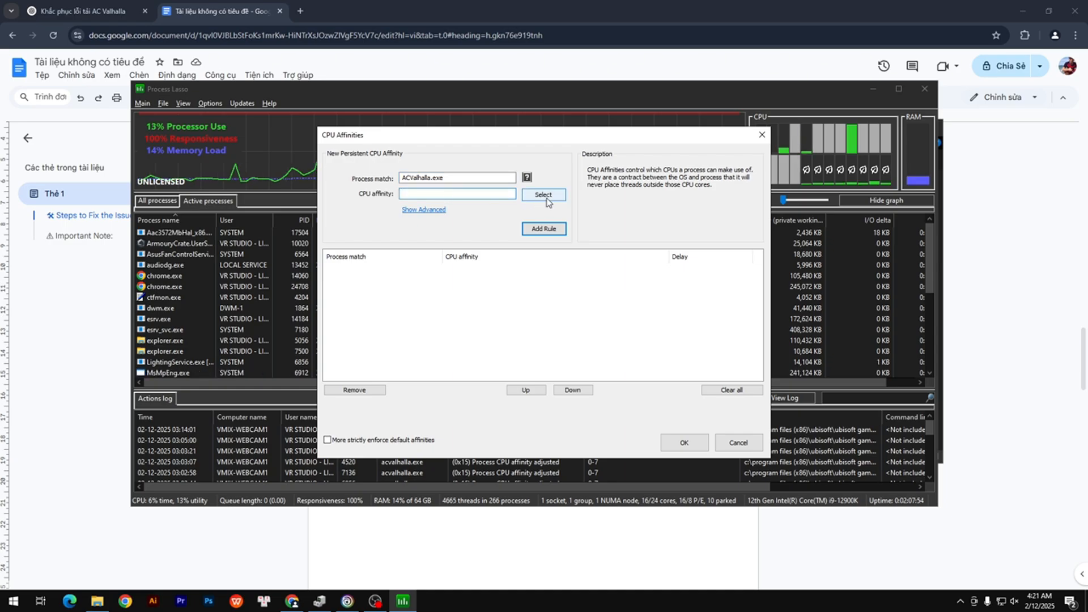
click(543, 195)
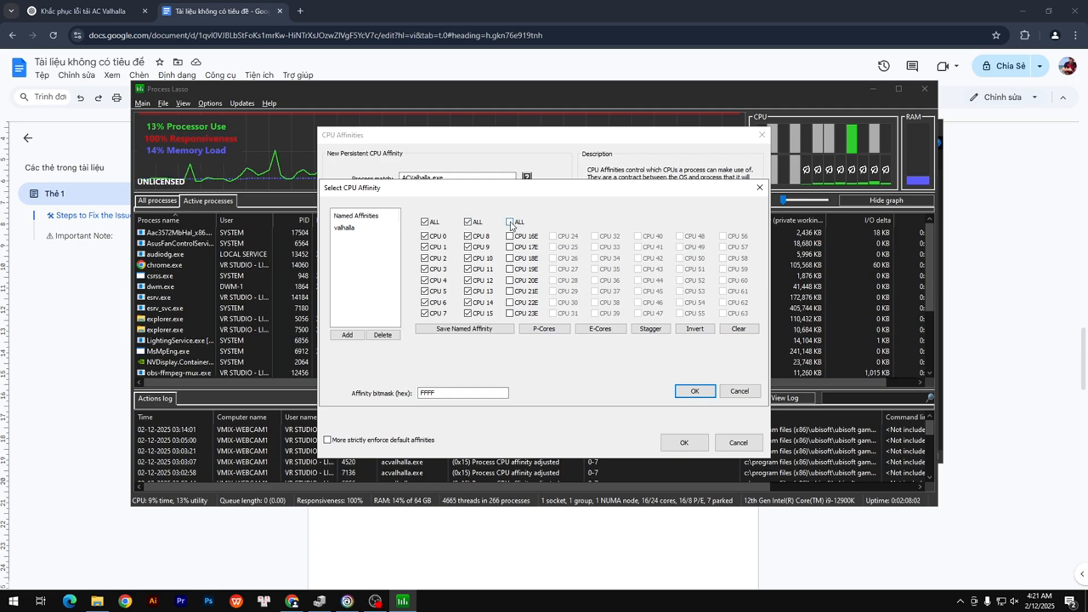
click(694, 391)
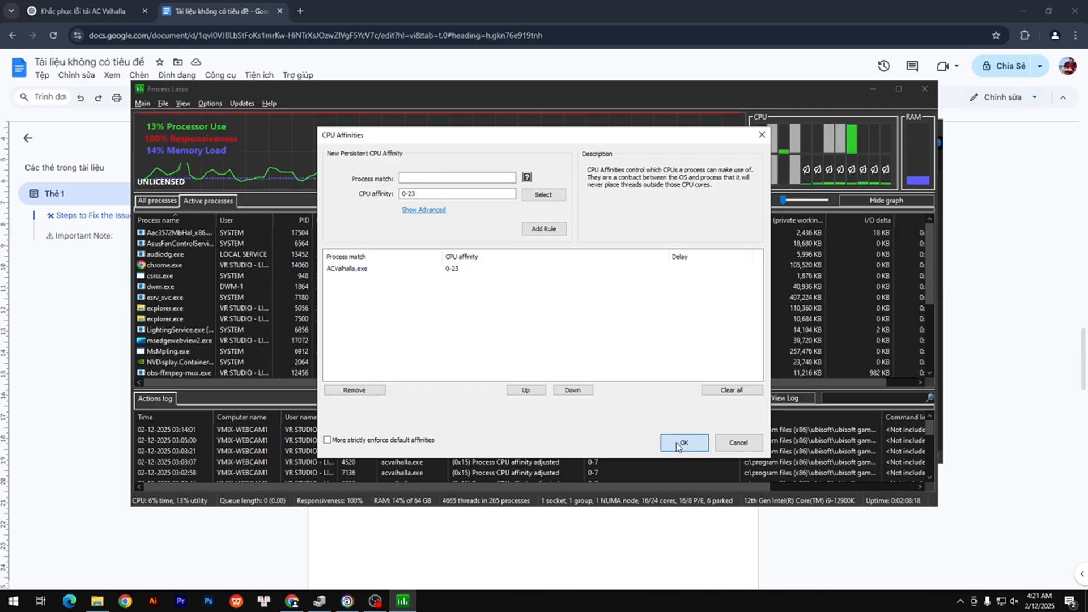
click(683, 442)
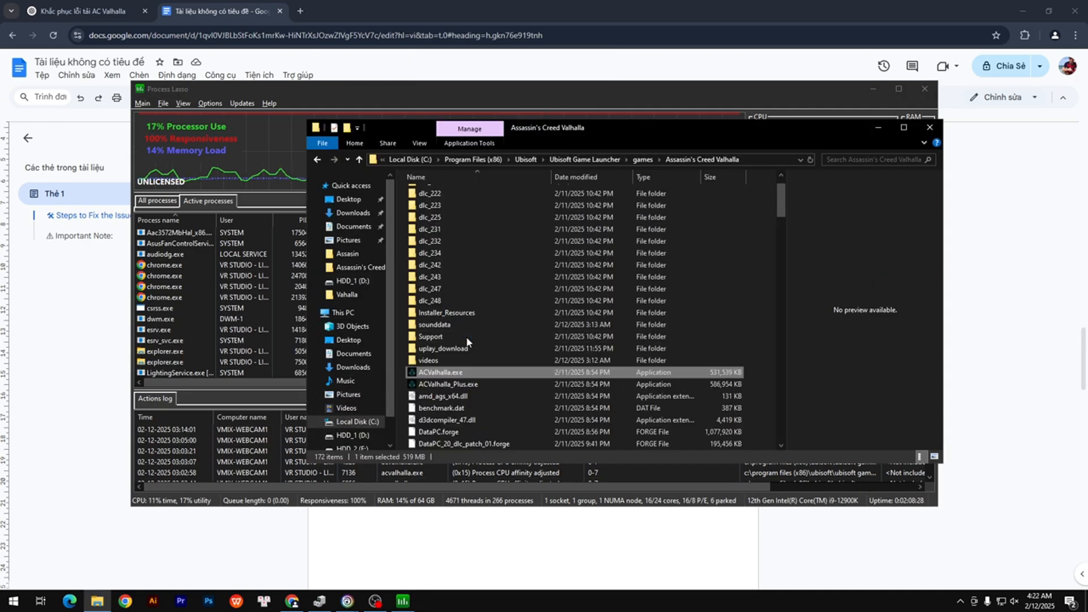
double_click(438, 373)
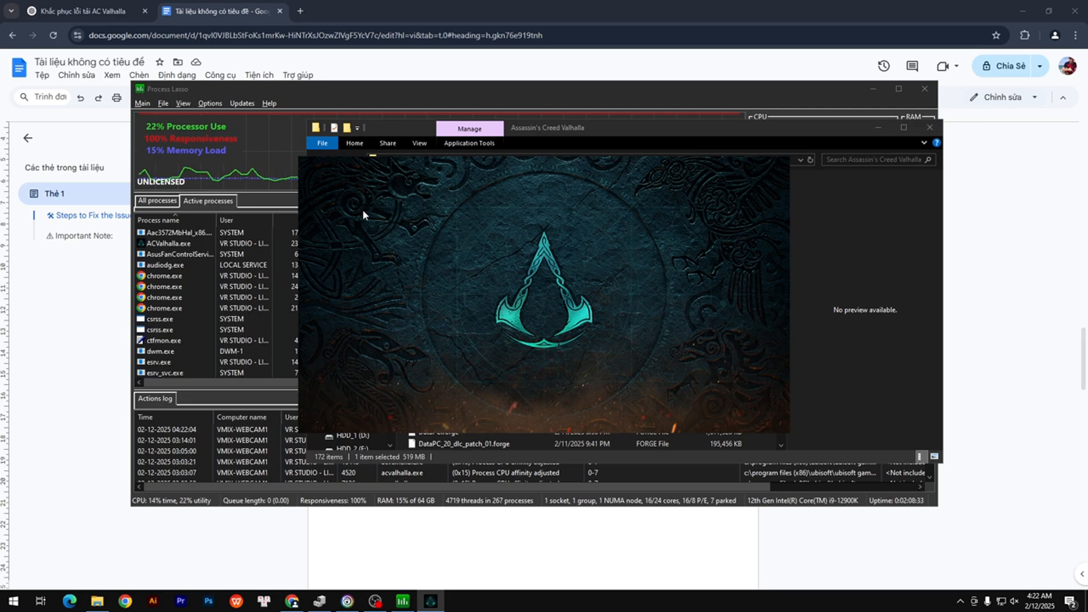